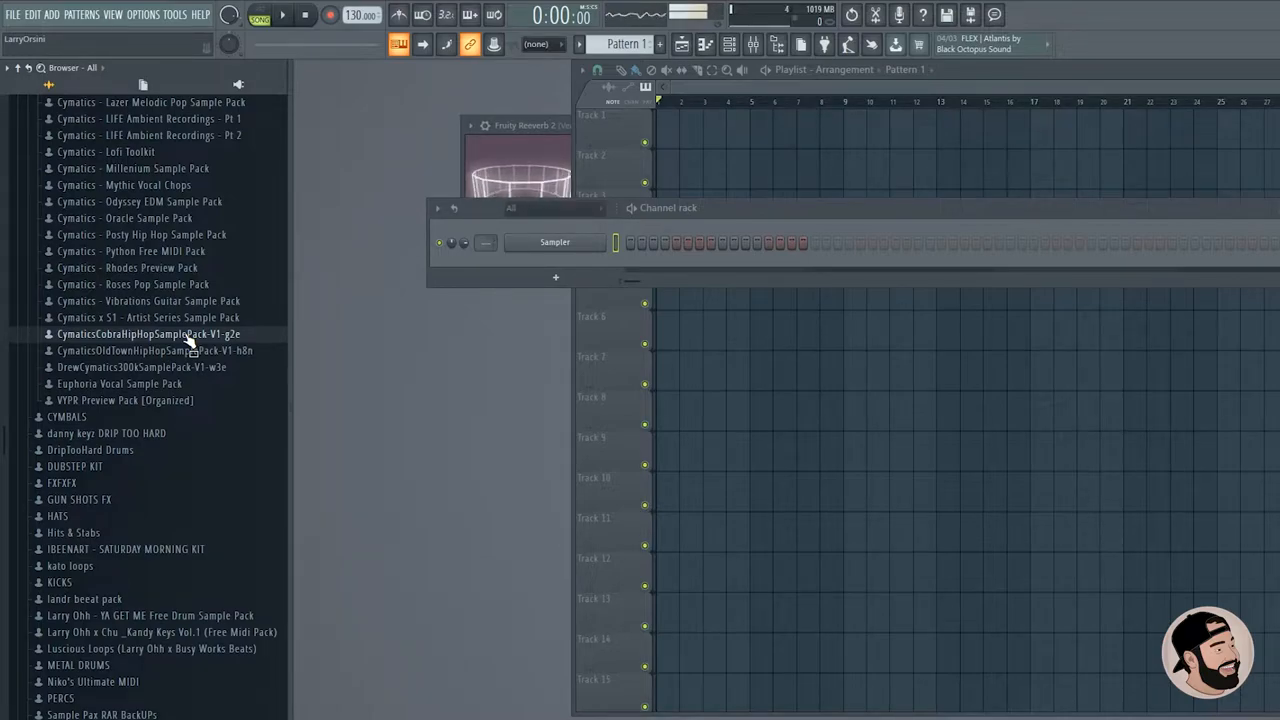
Navigate the browser into Drum One Shots > Live Drums, listing the hihat, kick, rimshot and snare samples.
{"action": "scroll", "scroll_direction": "up", "scroll_amount": 3}
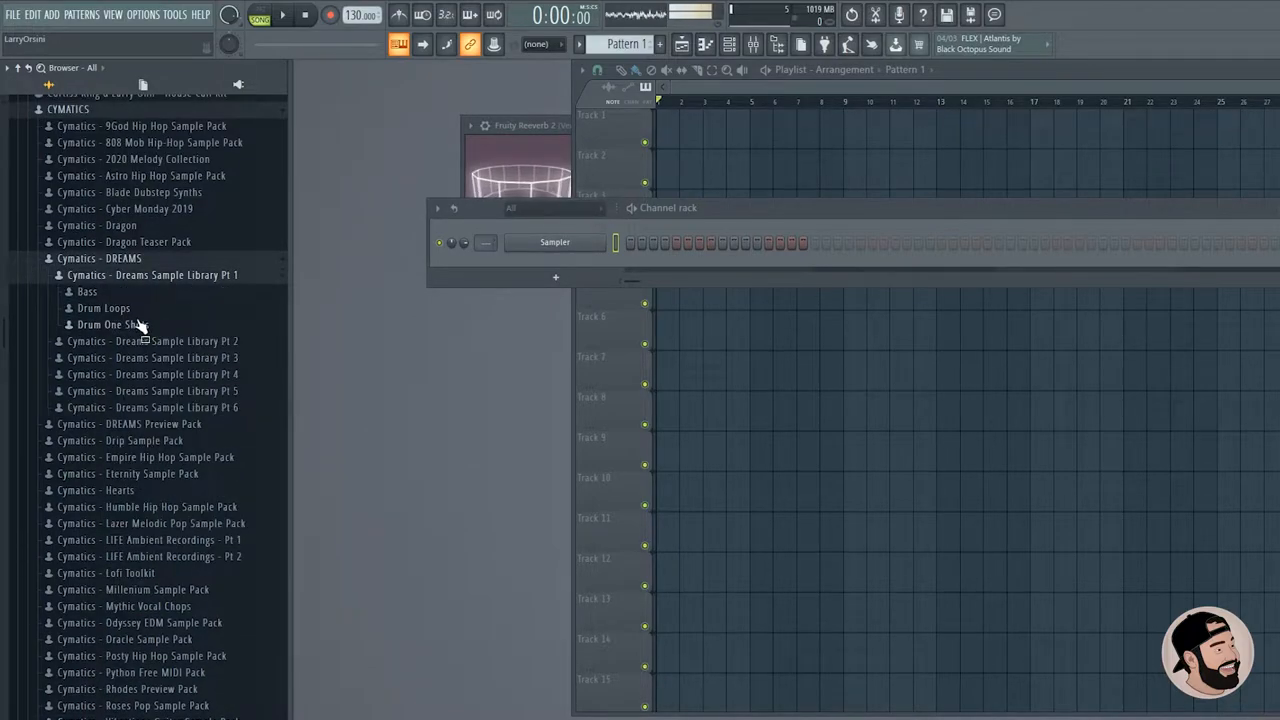
{"action": "left_click", "coordinate": [112, 324]}
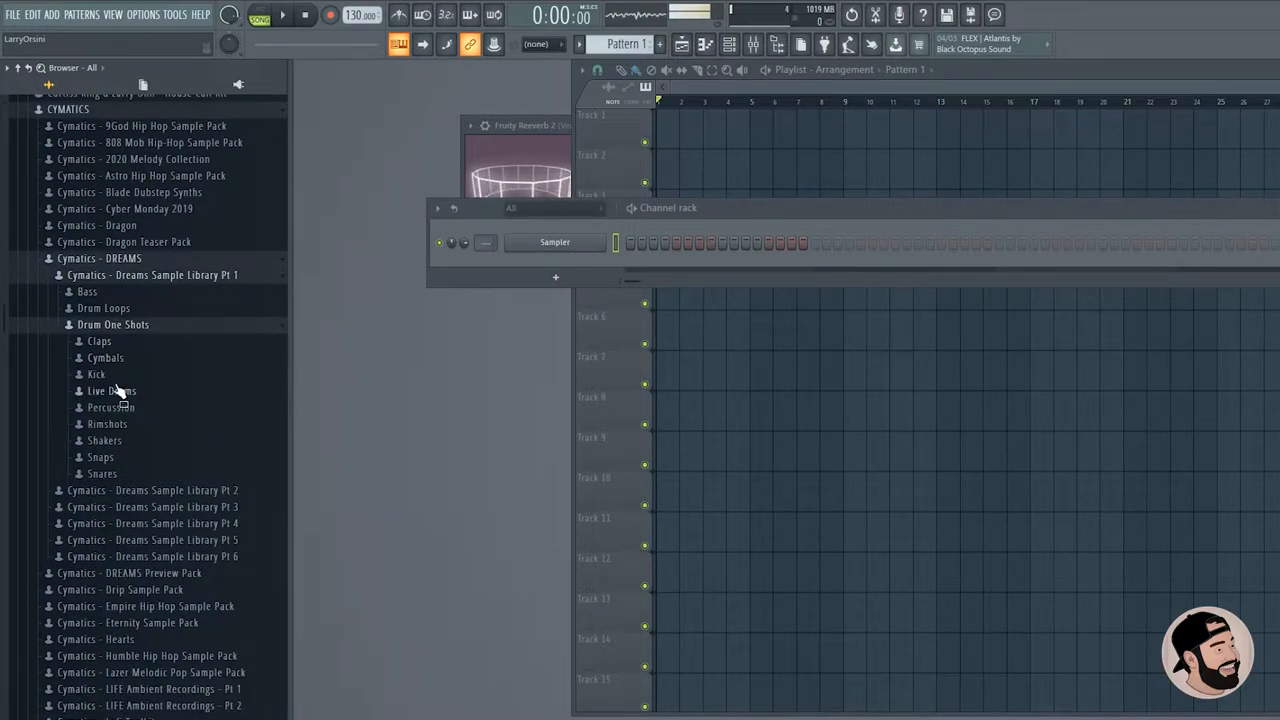
{"action": "left_click", "coordinate": [112, 324]}
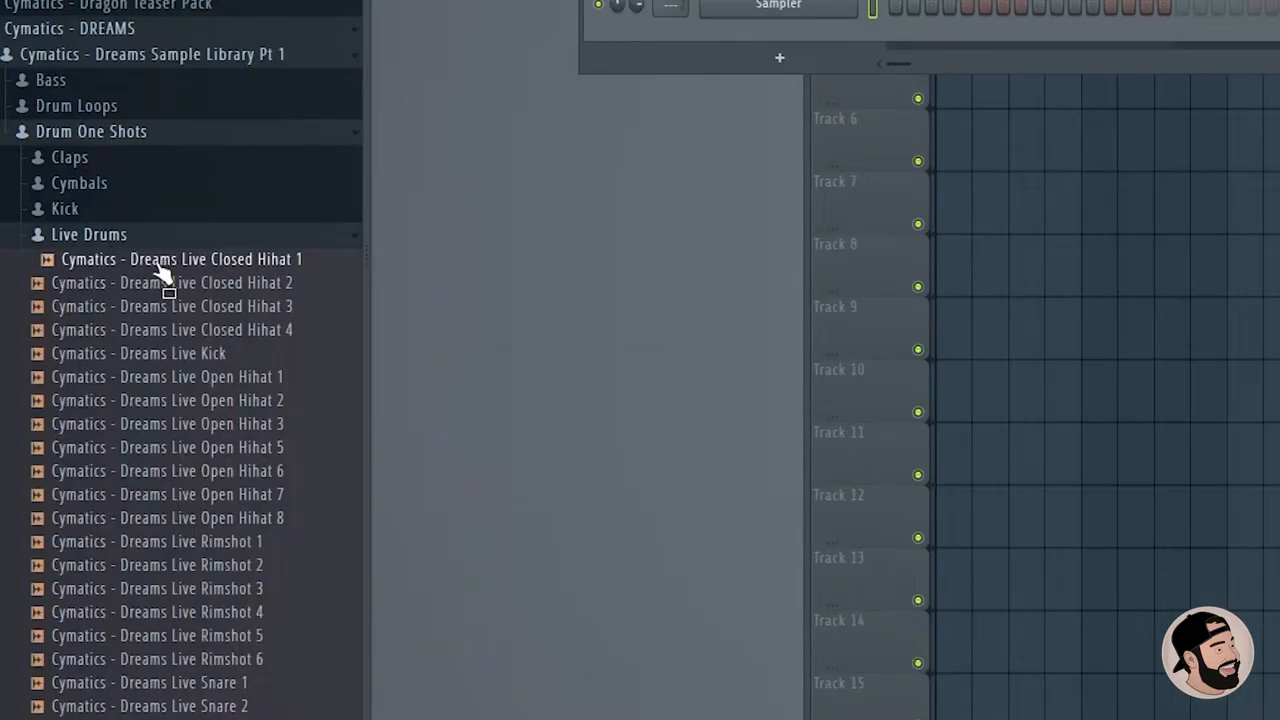
Scroll the Live Drums list toward the Live Snare 2 and Live Tom samples for the fill.
{"action": "scroll", "scroll_direction": "down", "scroll_amount": 3}
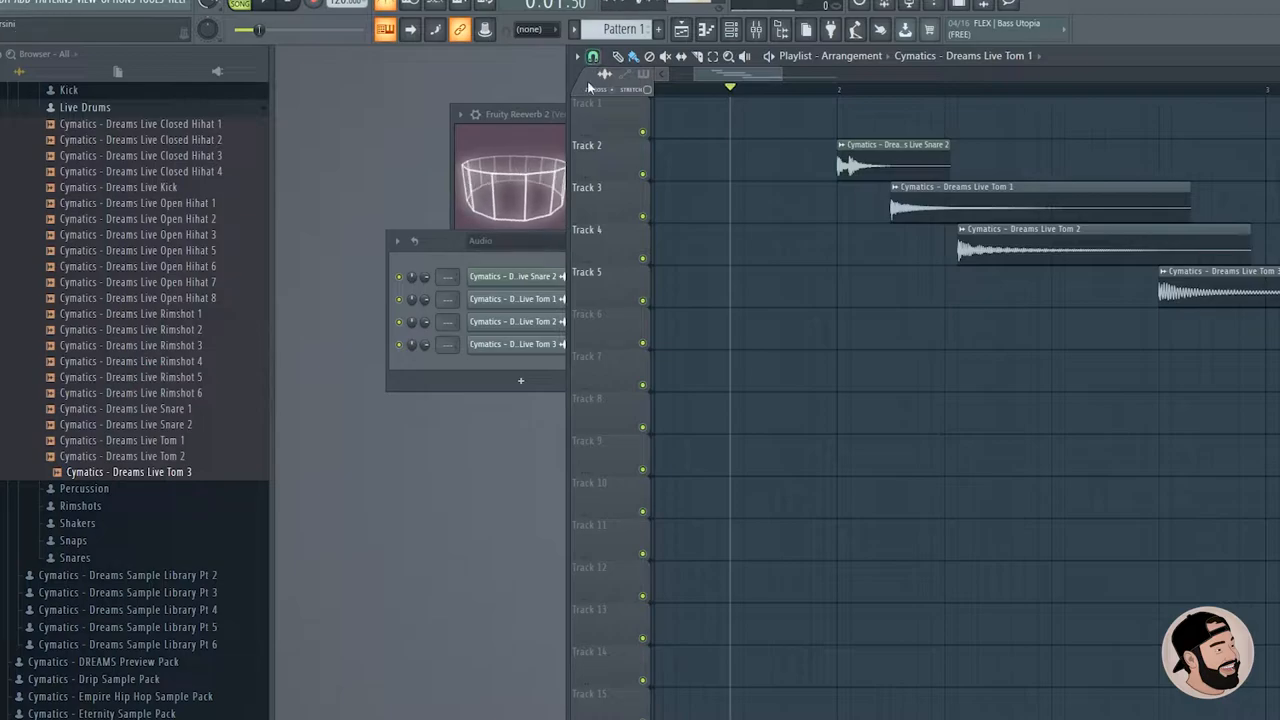
Tighten the snare and tom clips on tracks 2–5 into a repeated fill and play it back.
{"action": "left_click", "coordinate": [596, 68]}
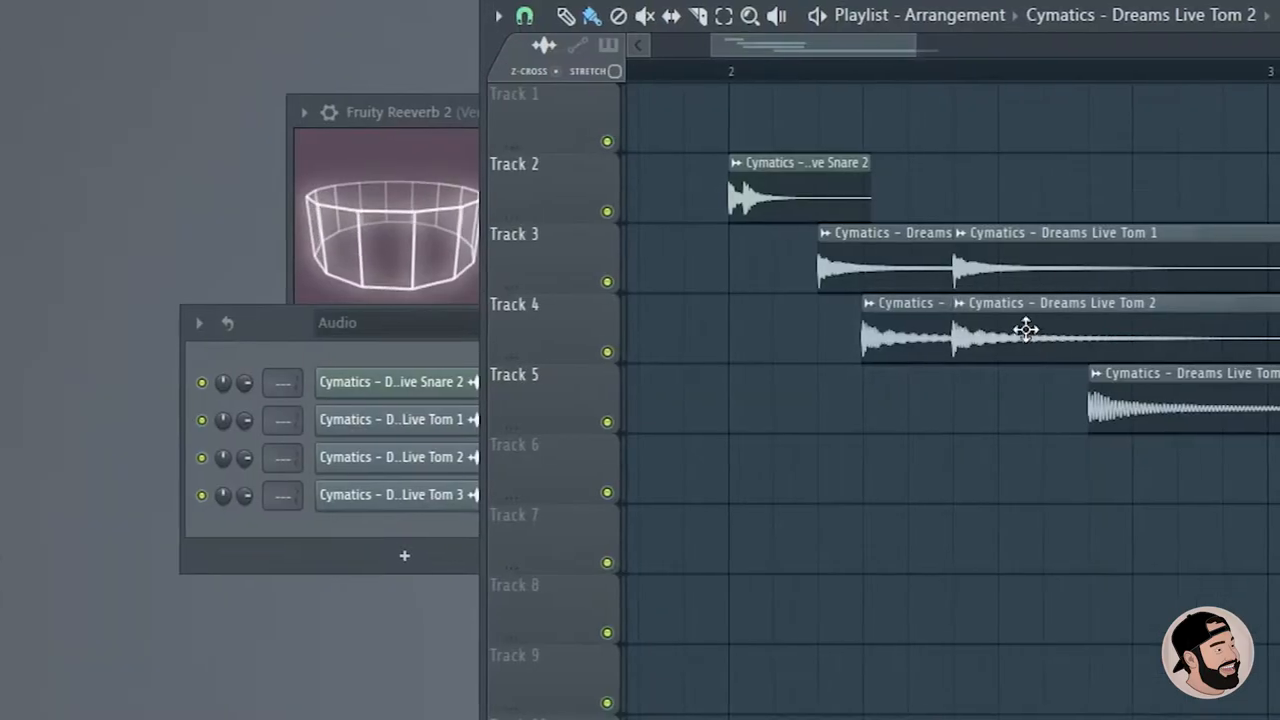
{"action": "left_click", "coordinate": [498, 16]}
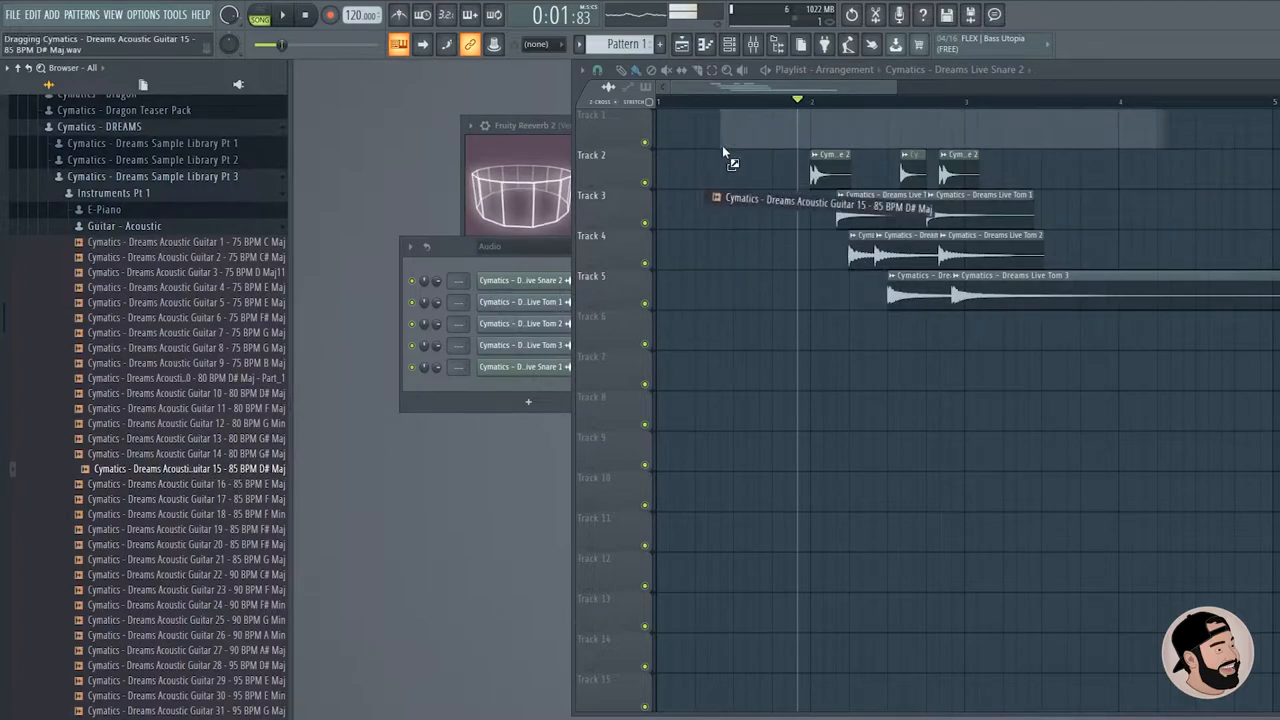
Place Acoustic Guitar 15 – 85 BPM D# Maj on Track 1 and audition it against the fill.
{"action": "left_click_drag", "start_coordinate": [184, 468], "coordinate": [850, 130]}
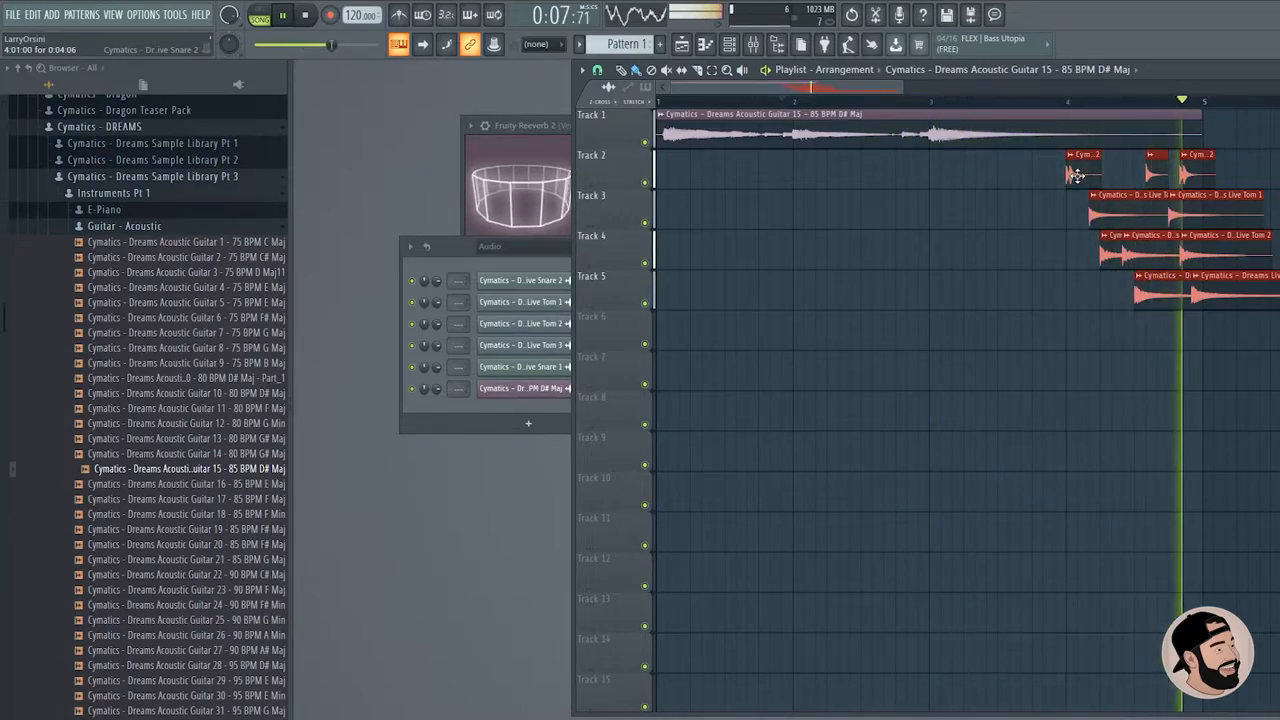
{"action": "left_click", "coordinate": [304, 18]}
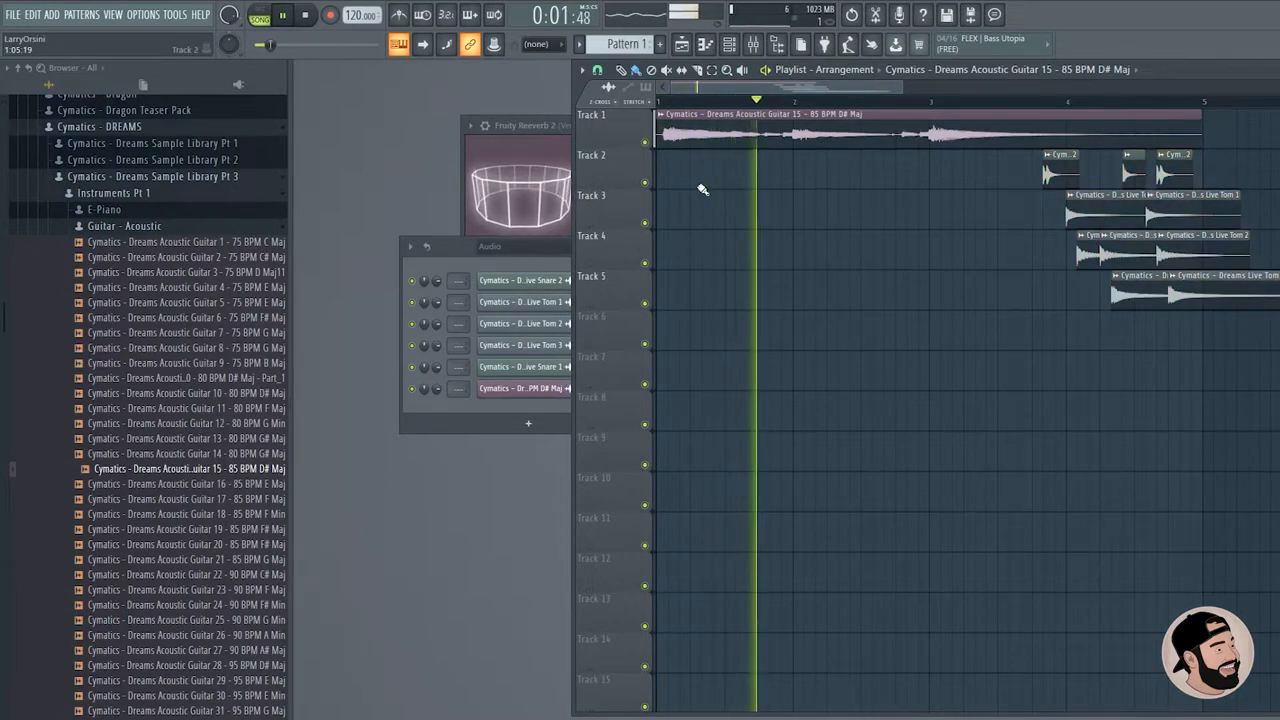
{"action": "left_click", "coordinate": [282, 16]}
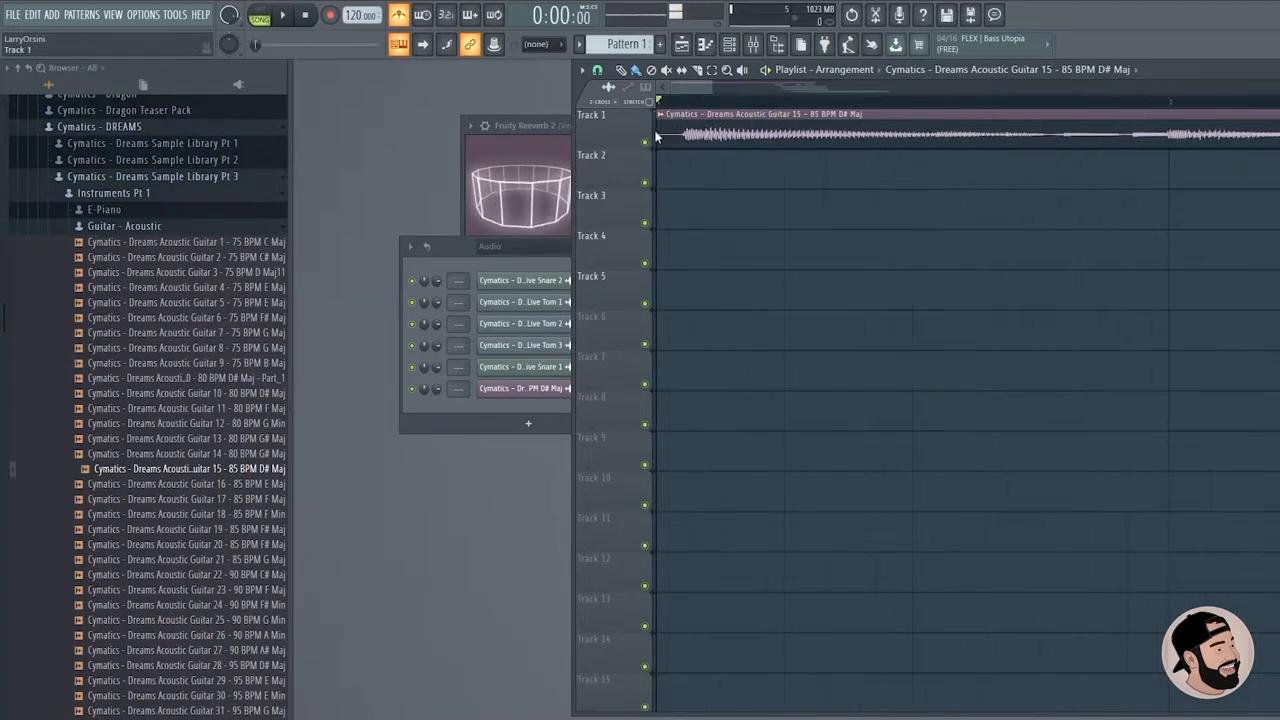
{"action": "left_click", "coordinate": [282, 14]}
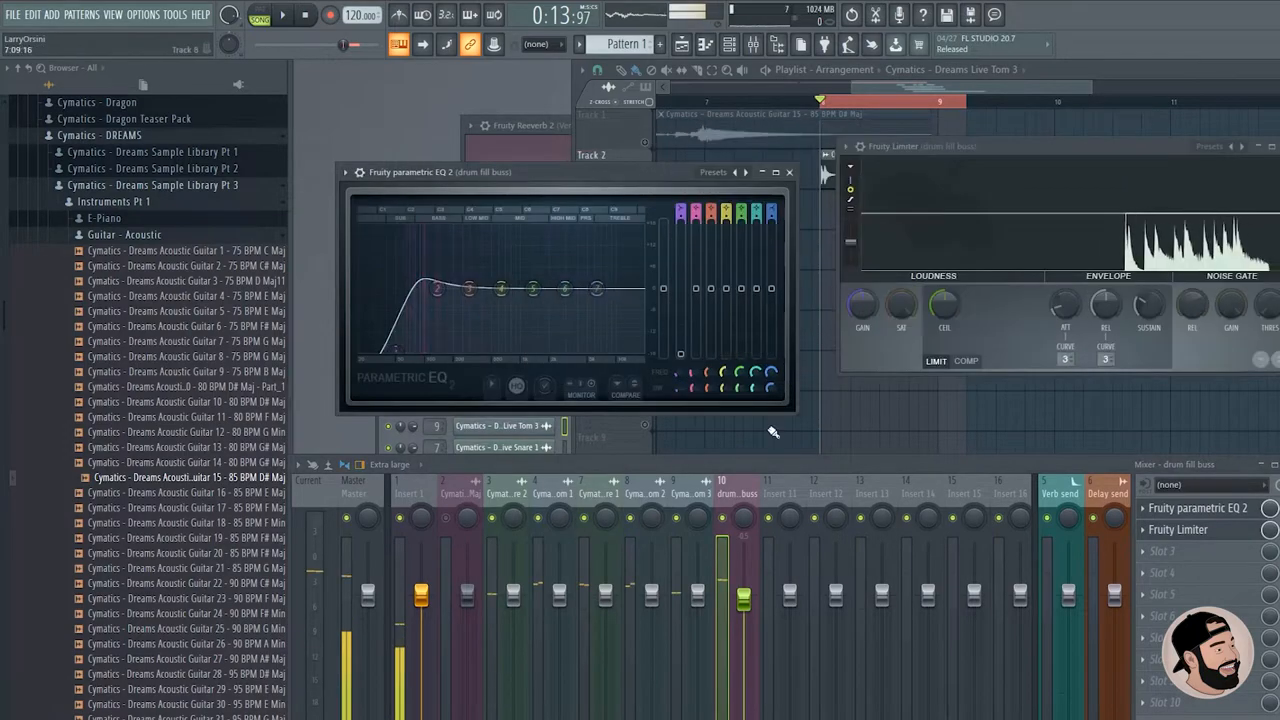
In Fruity Parametric EQ 2 on the drum fill buss, cut the lows and reshape the 2.9 kHz band.
{"action": "left_click", "coordinate": [788, 172]}
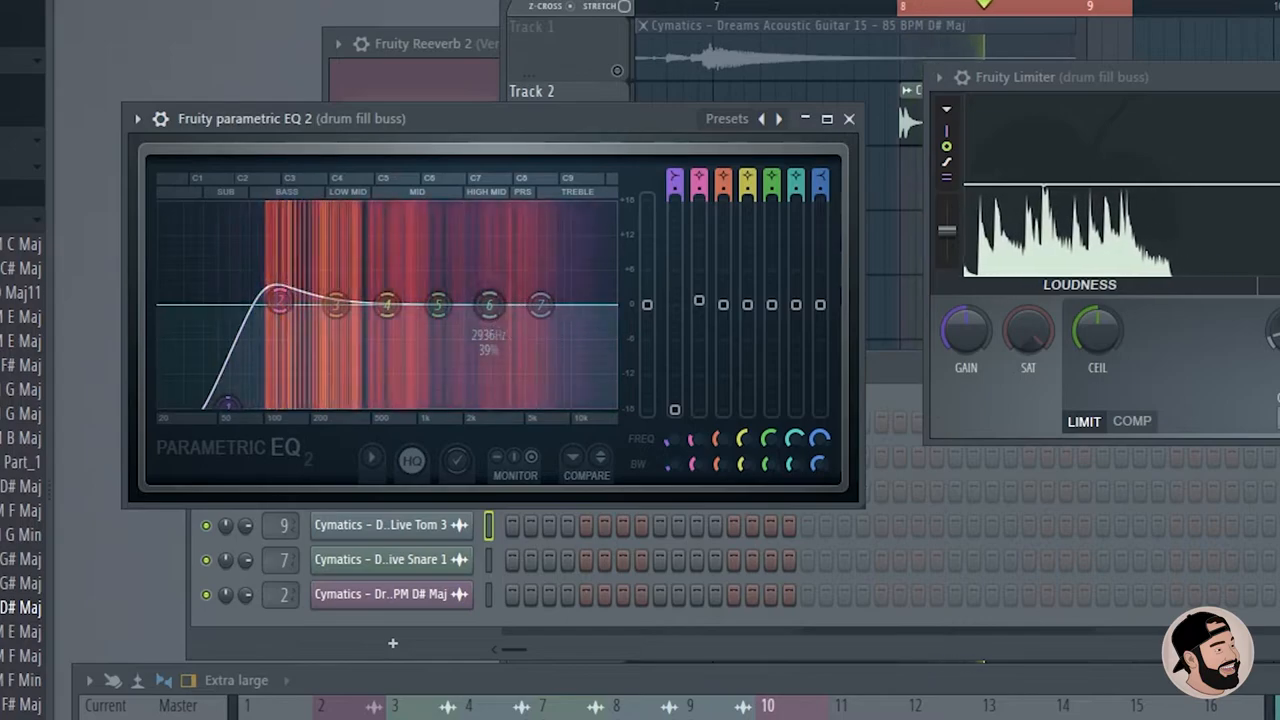
{"action": "left_click_drag", "start_coordinate": [490, 304], "coordinate": [496, 296]}
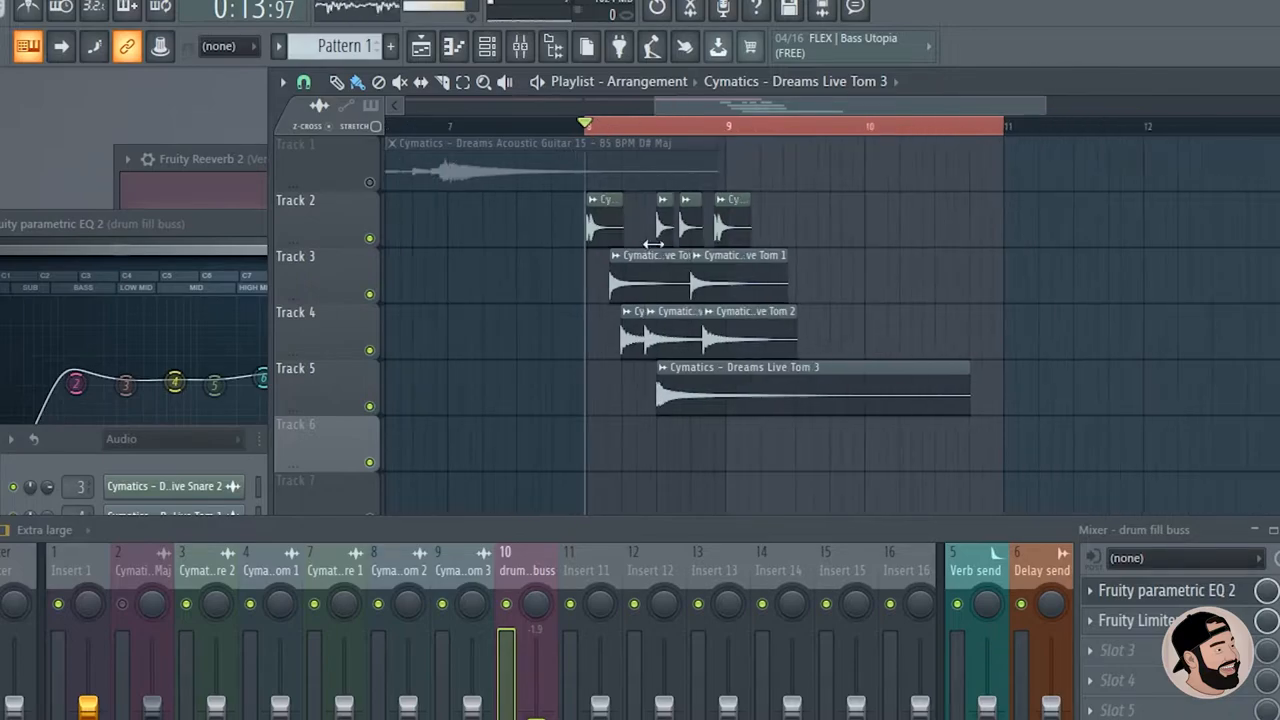
{"action": "mouse_move", "coordinate": [876, 218]}
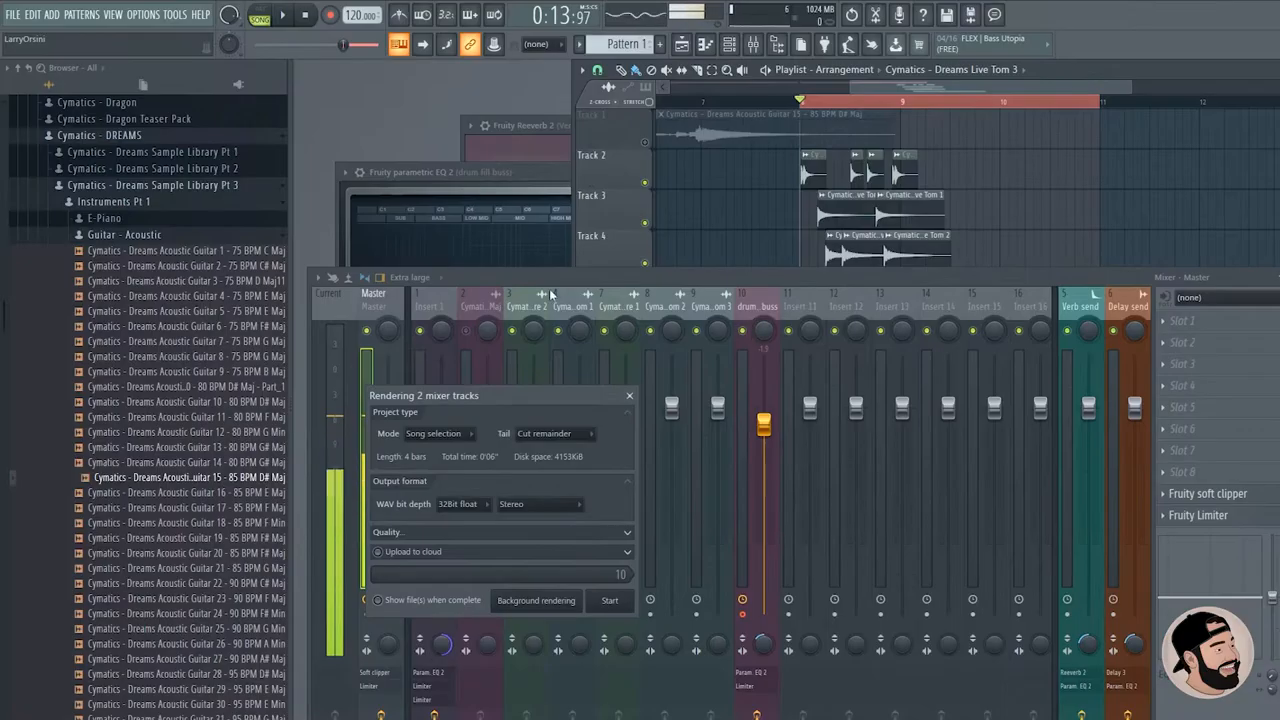
Position the rendered drum fill buss audio clip on Track 7 beneath the original fill.
{"action": "left_click_drag", "start_coordinate": [500, 396], "coordinate": [970, 396]}
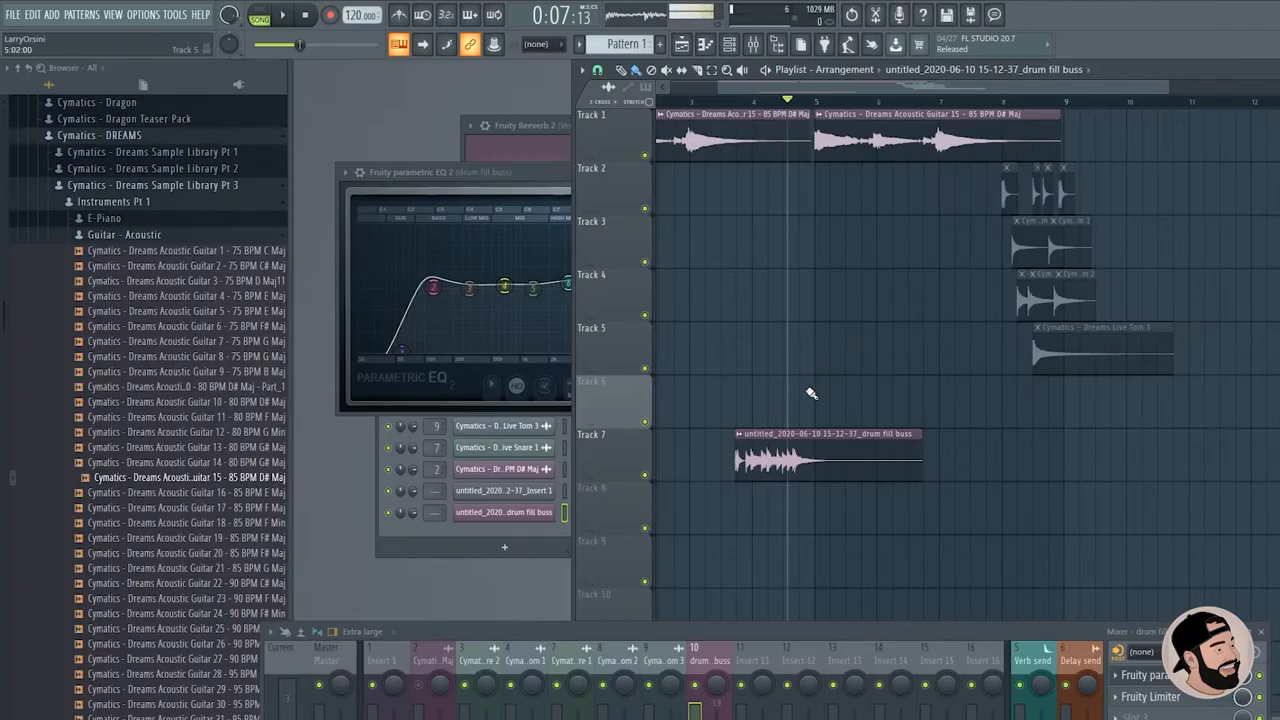
Place the Dreams Crash 8 sample clip on Track 9 of the playlist.
{"action": "left_click_drag", "start_coordinate": [790, 458], "coordinate": [944, 458]}
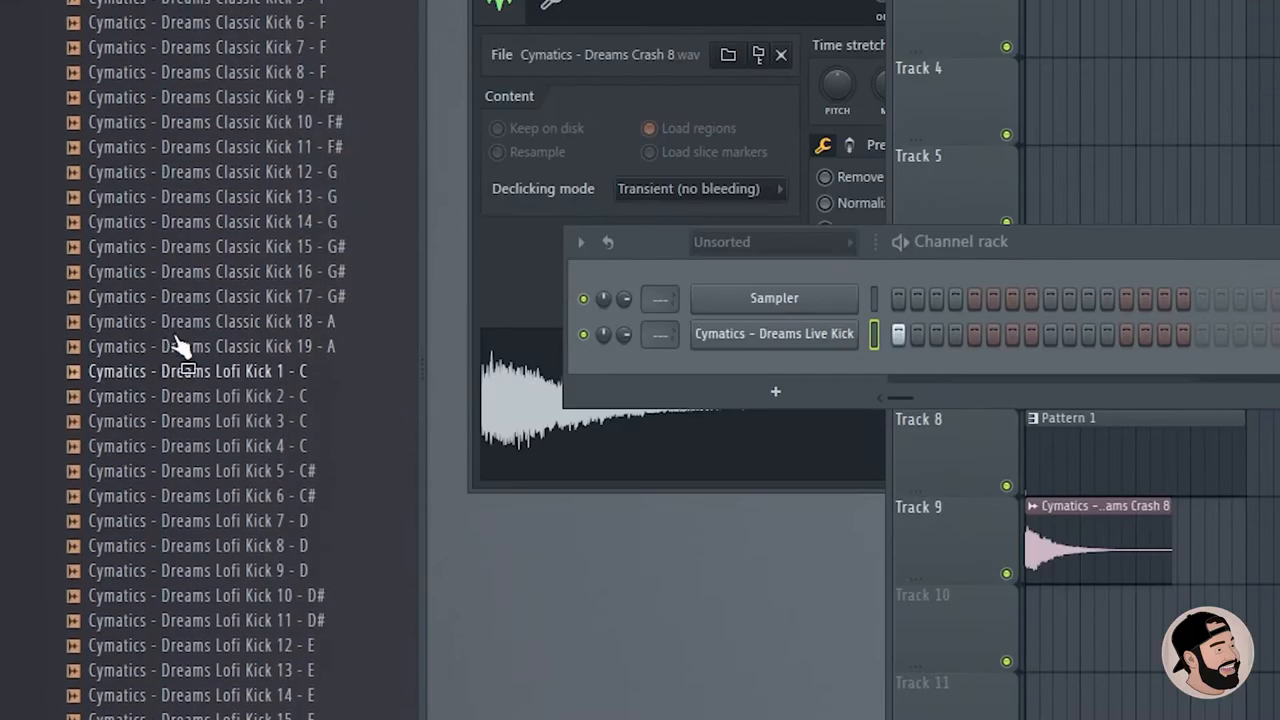
Add a Dreams Classic Kick 9 - F# channel to Pattern 1 and bring up copy options for its kick notes.
{"action": "left_click", "coordinate": [224, 122]}
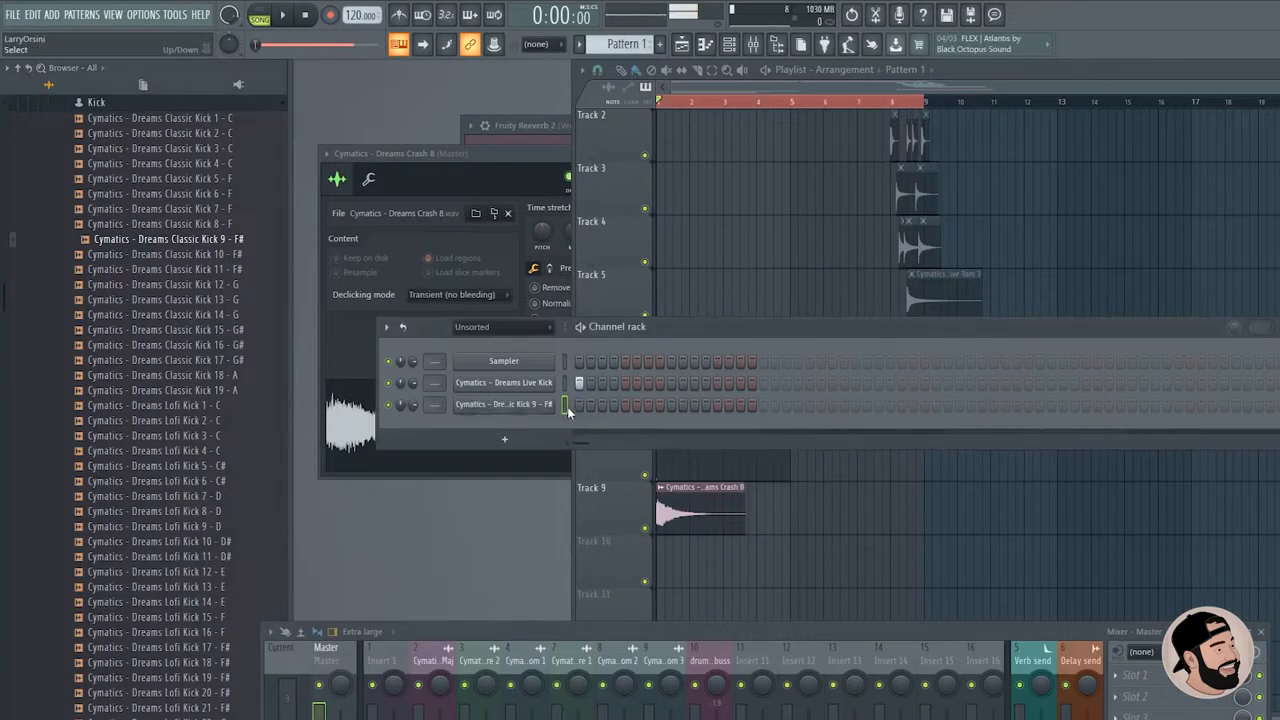
{"action": "left_click", "coordinate": [284, 16]}
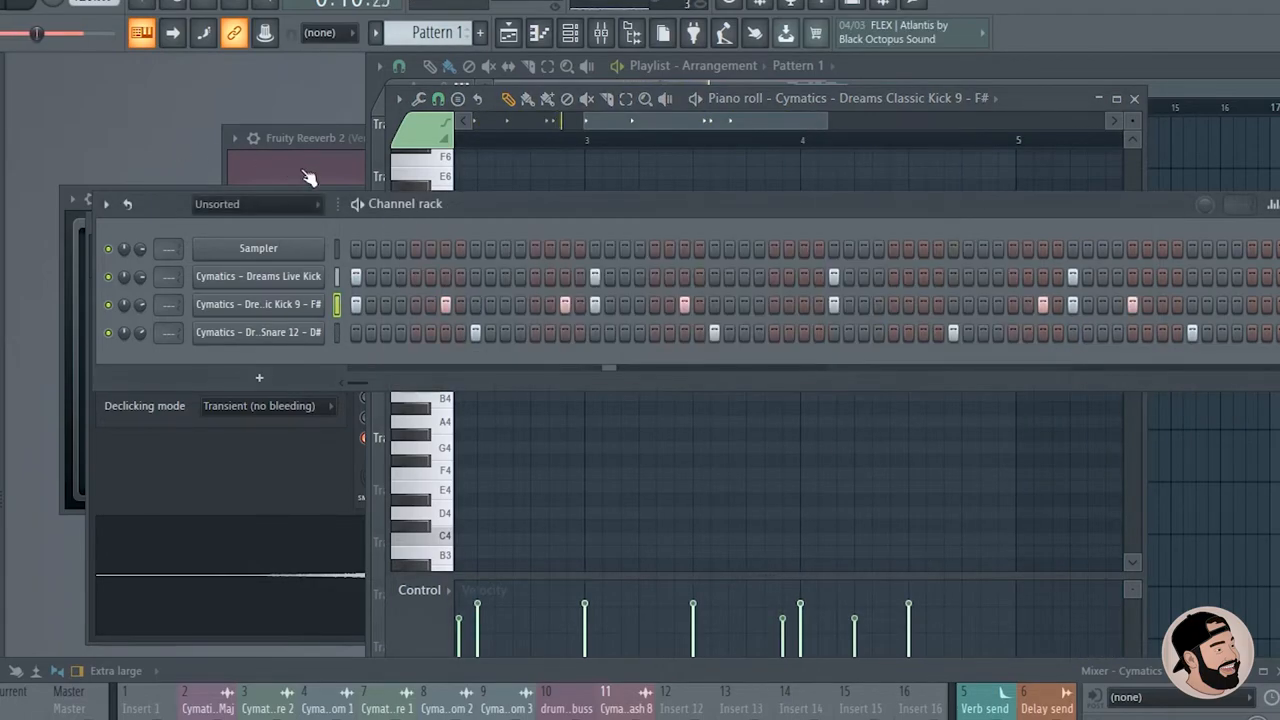
{"action": "right_click", "coordinate": [258, 304]}
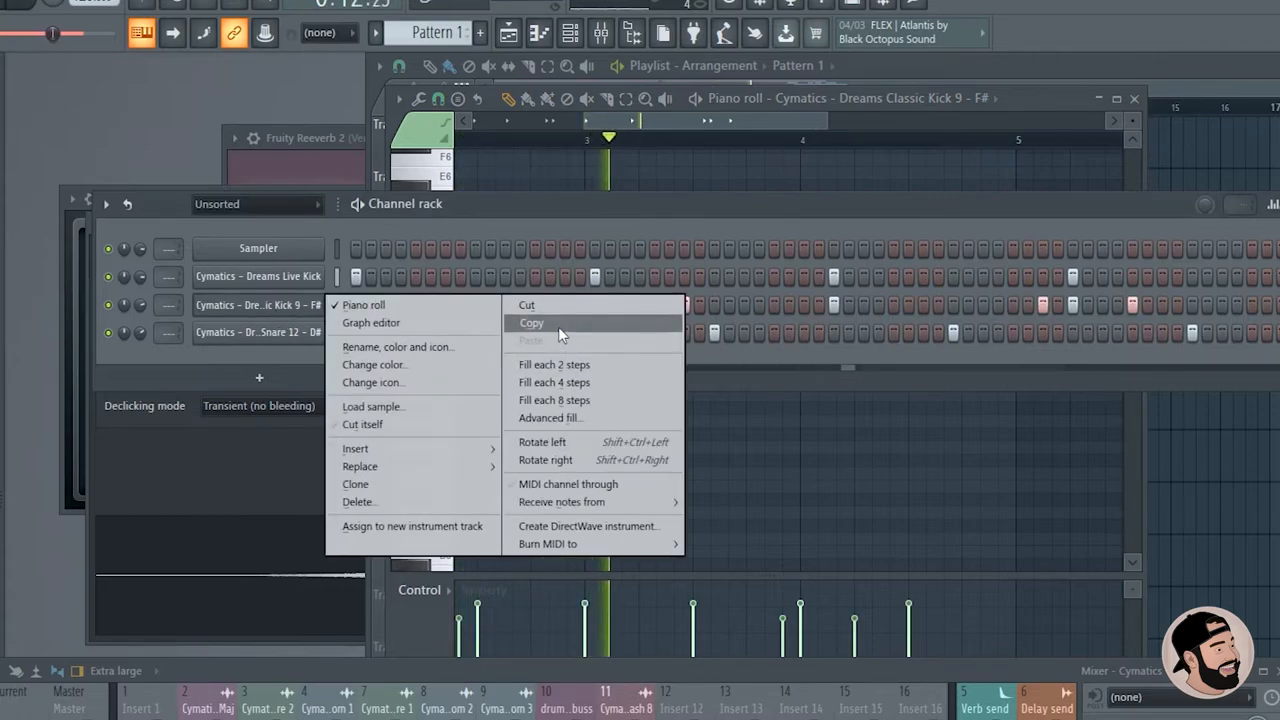